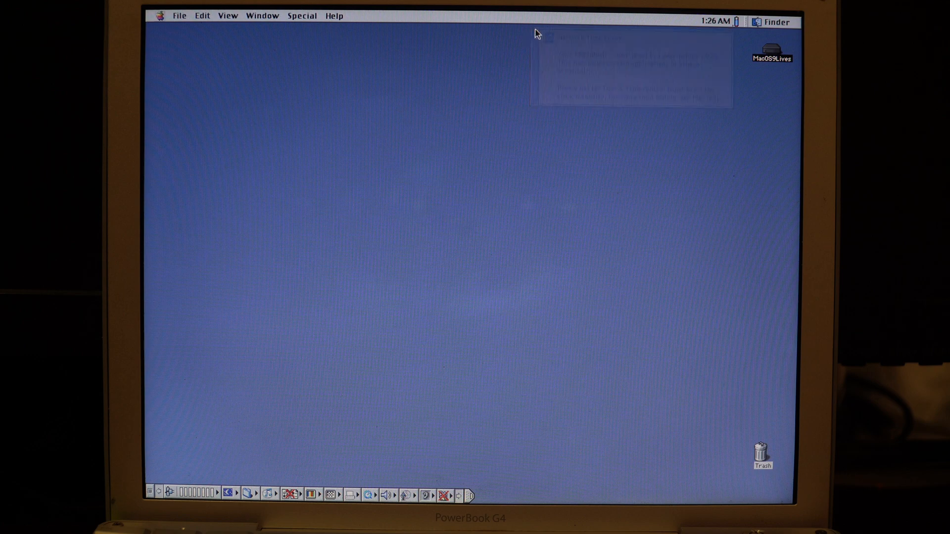
Step: Open About This Computer from the Apple menu to view Mac OS 9.2.2 with 768 MB memory
{"action": "left_click", "coordinate": [179, 15]}
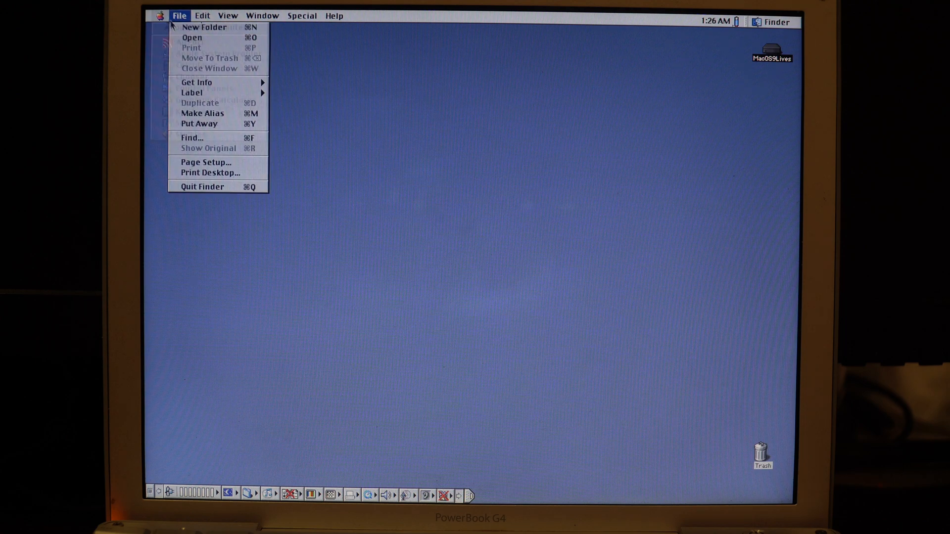
{"action": "left_click", "coordinate": [162, 15]}
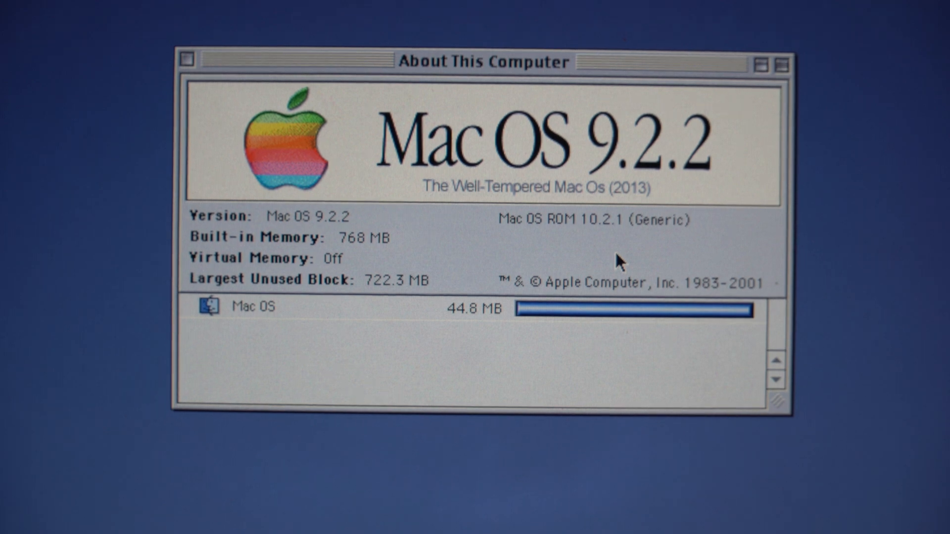
{"action": "mouse_move", "coordinate": [491, 179]}
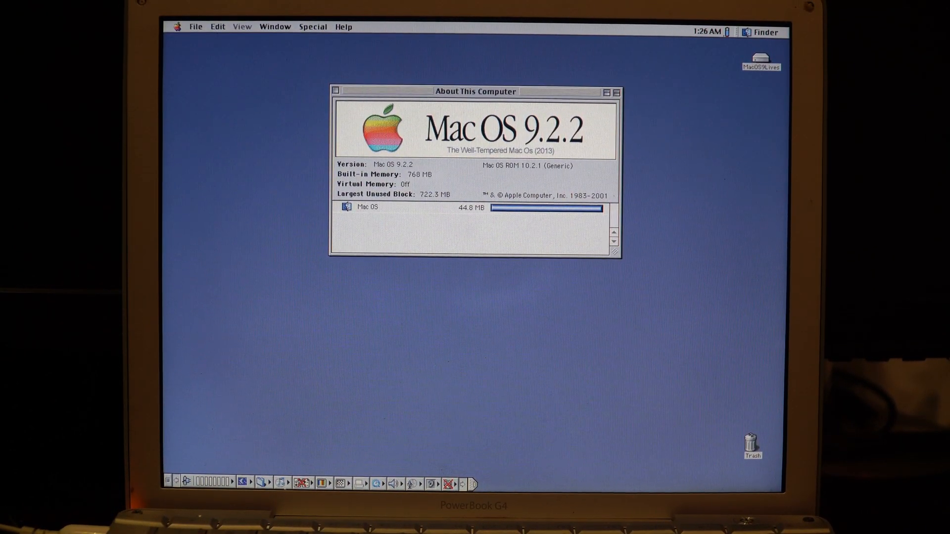
Step: Show the Control Strip colour depth options and open the Numbers control panel
{"action": "left_click", "coordinate": [321, 483]}
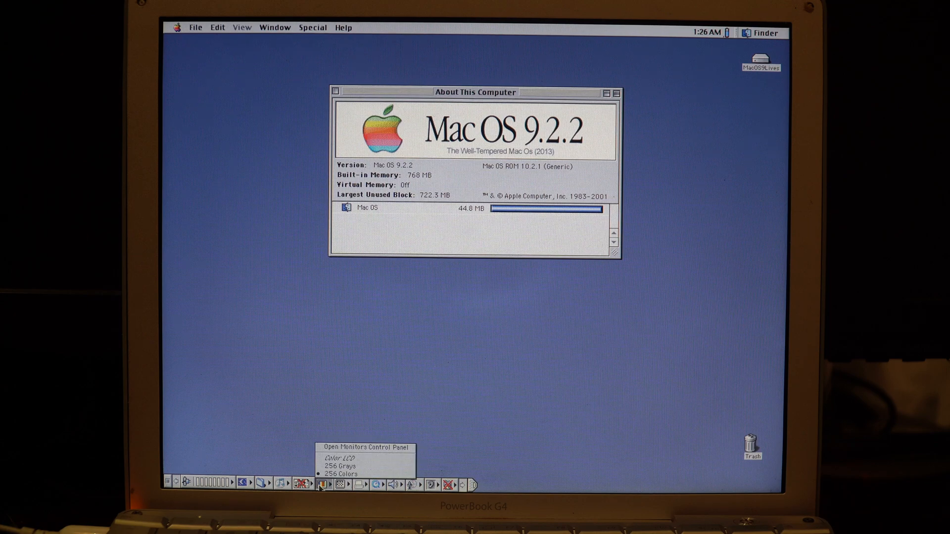
{"action": "mouse_move", "coordinate": [339, 474]}
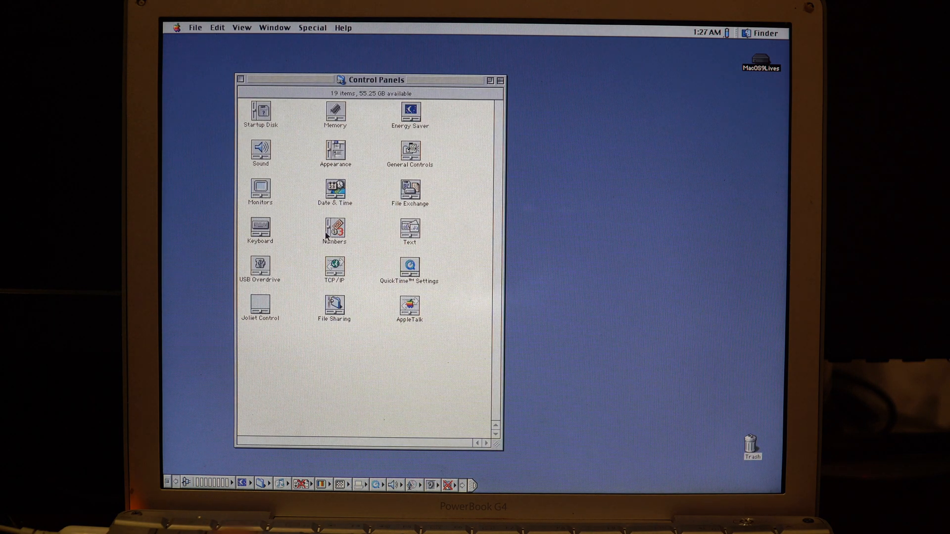
{"action": "double_click", "coordinate": [261, 190]}
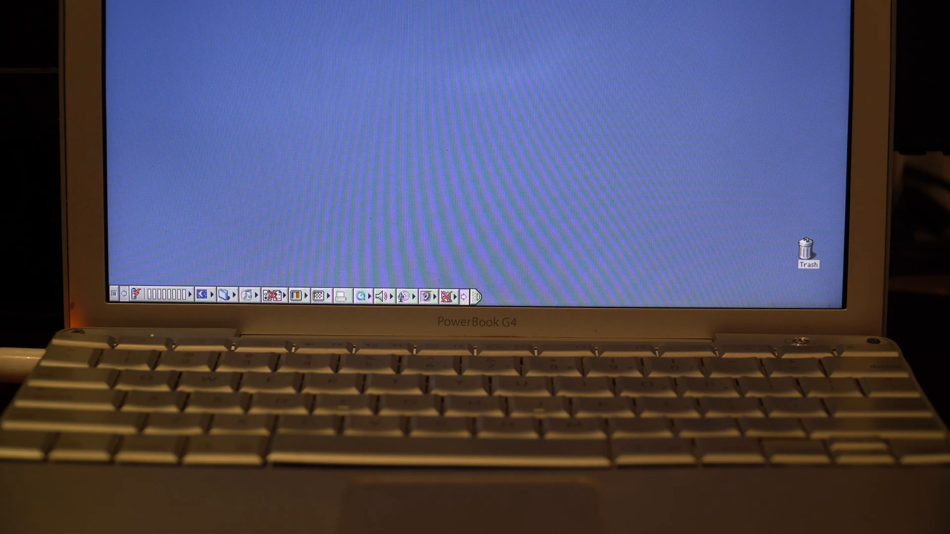
Step: Read and dismiss About Balloon Help, then open the Applications (Mac OS 9) folder
{"action": "left_click", "coordinate": [207, 53]}
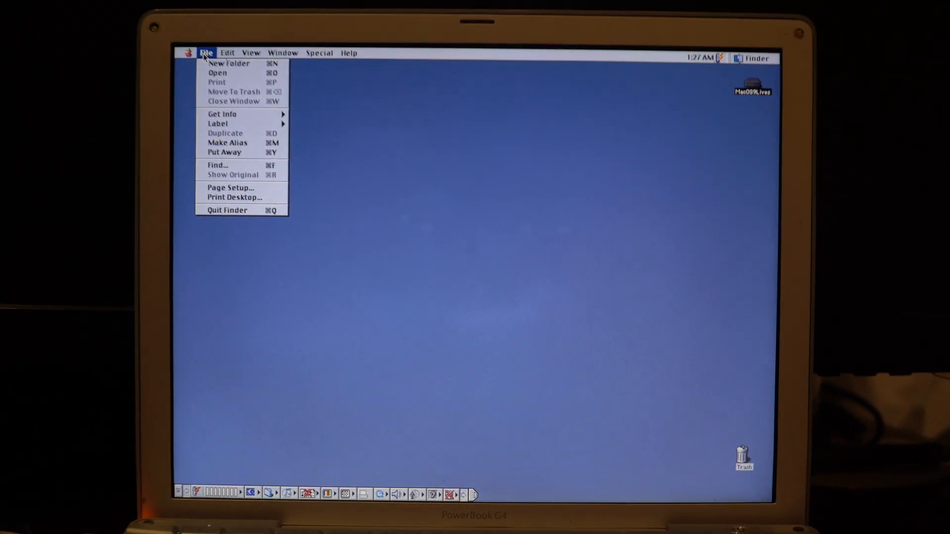
{"action": "left_click", "coordinate": [348, 41]}
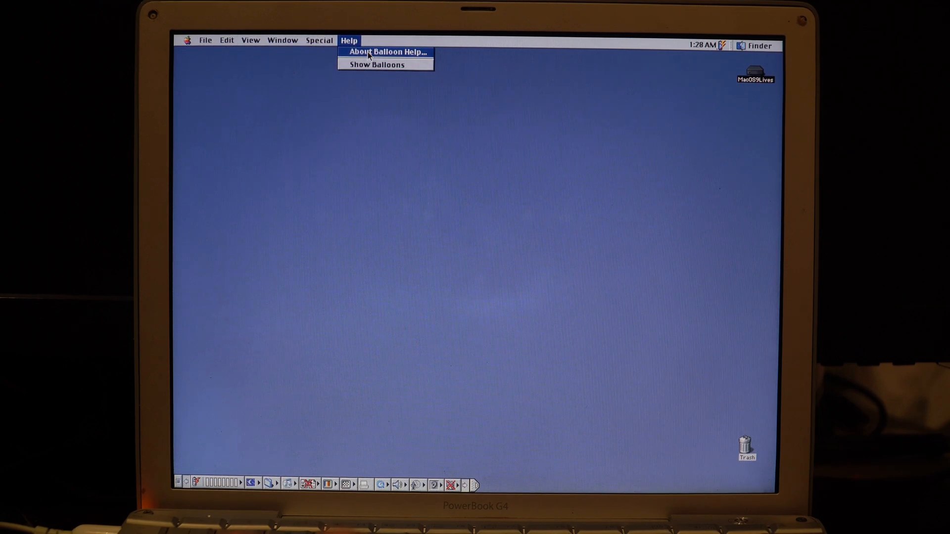
{"action": "left_click", "coordinate": [386, 52]}
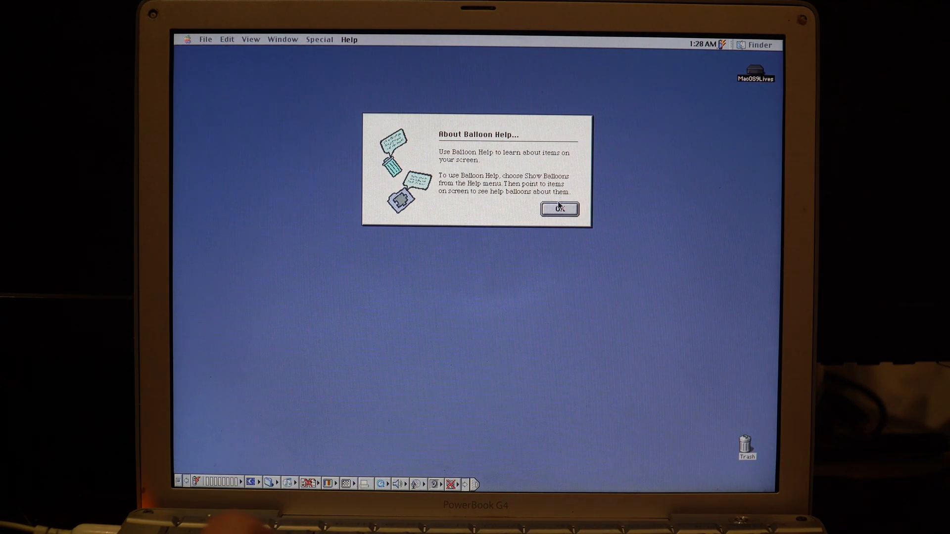
{"action": "left_click", "coordinate": [559, 208]}
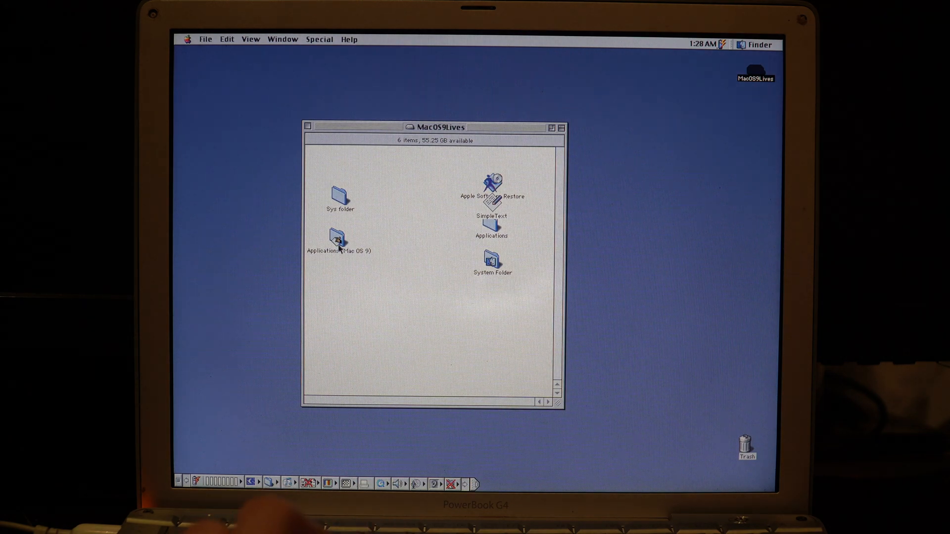
{"action": "double_click", "coordinate": [338, 236]}
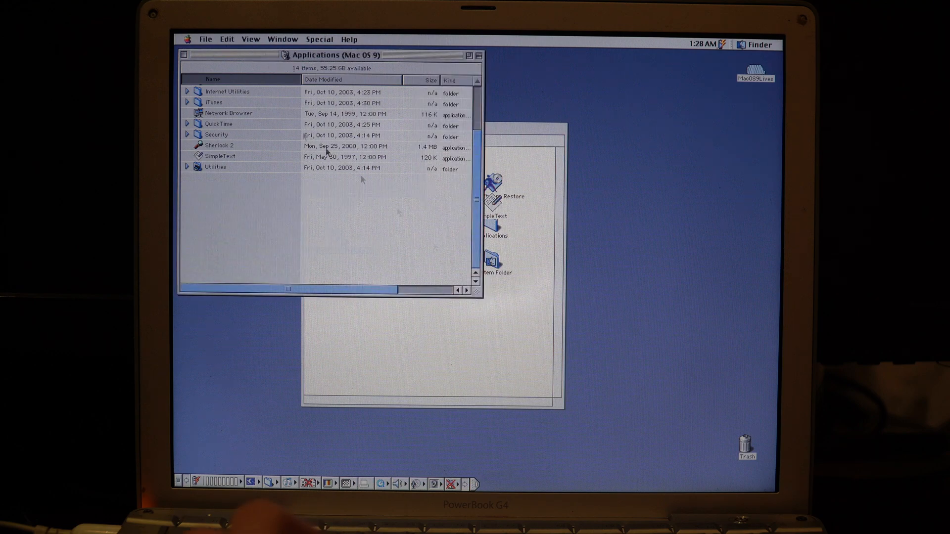
{"action": "mouse_move", "coordinate": [229, 151]}
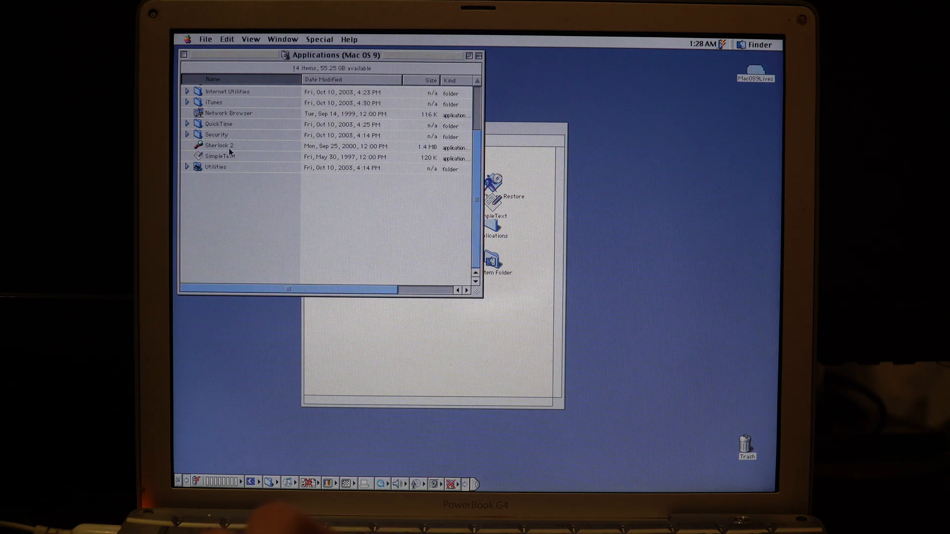
Step: Launch Sherlock 2 and dismiss its Find by Content and Search Internet unavailable warnings
{"action": "double_click", "coordinate": [219, 145]}
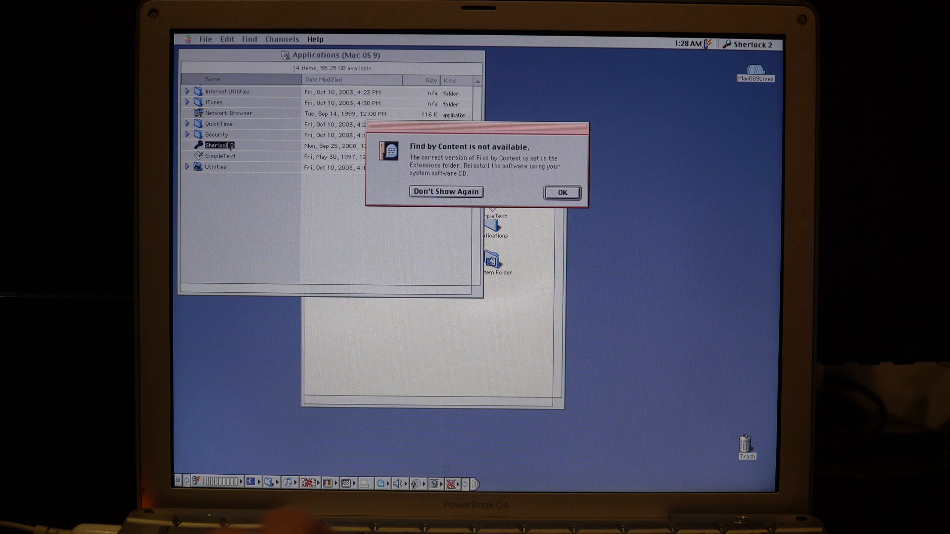
{"action": "left_click", "coordinate": [560, 192]}
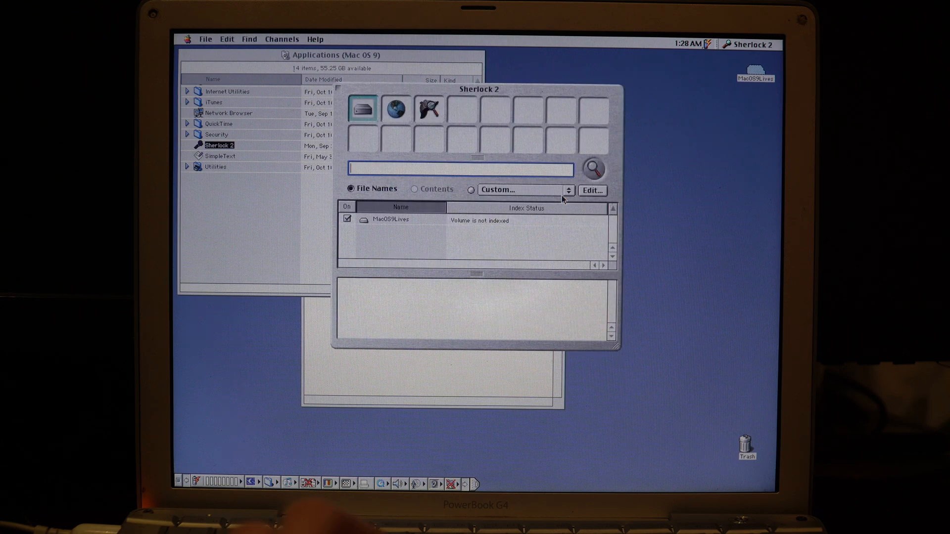
{"action": "left_click", "coordinate": [396, 109]}
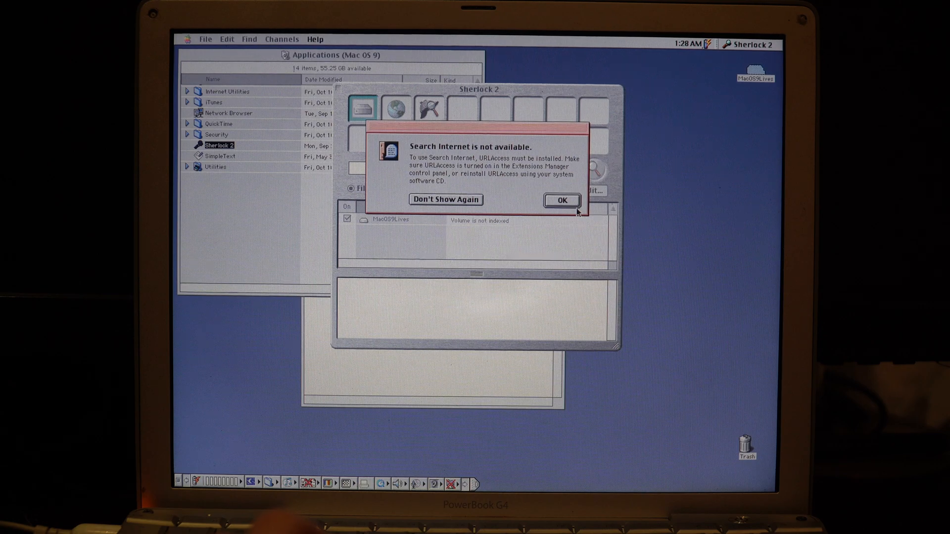
{"action": "left_click", "coordinate": [561, 199]}
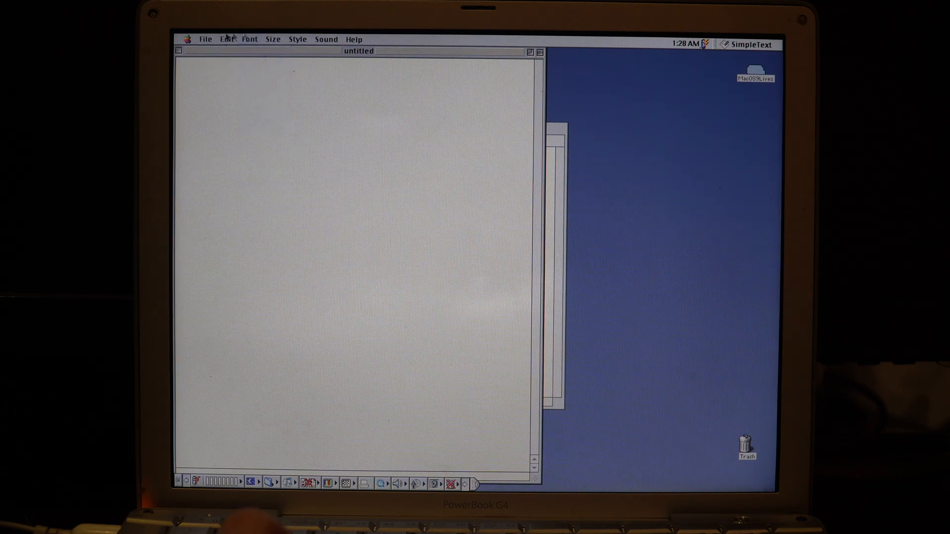
Step: Type 'test' into the untitled SimpleText document and close it without saving
{"action": "left_click", "coordinate": [273, 39]}
{"action": "type", "text": "test"}
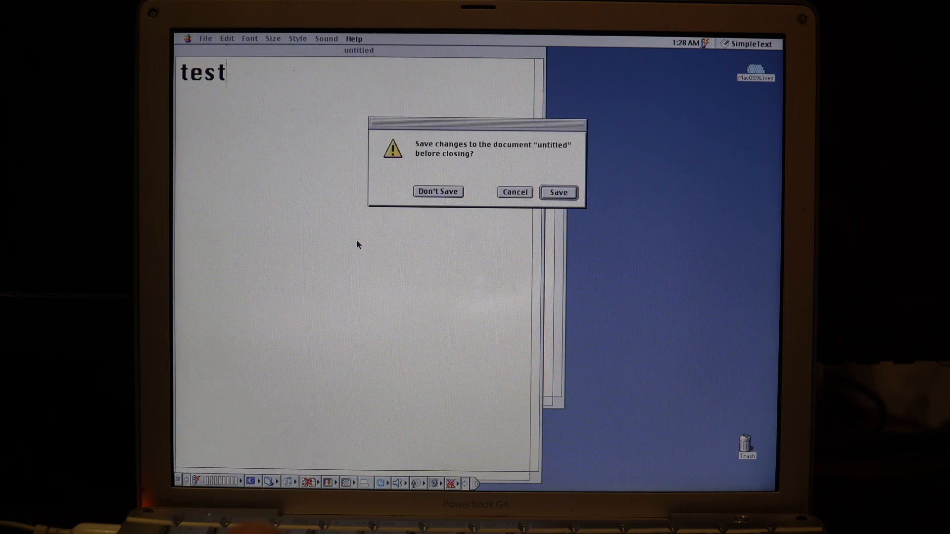
{"action": "left_click", "coordinate": [437, 192]}
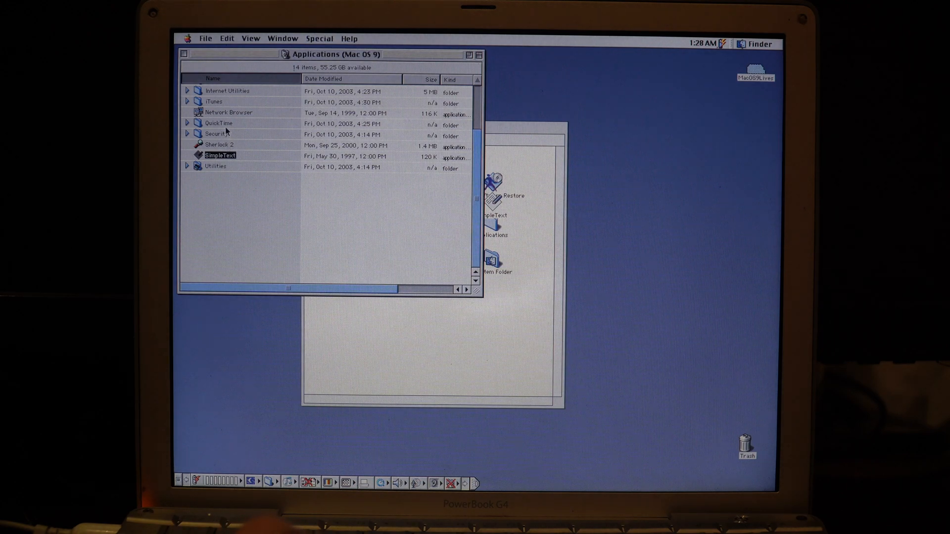
Step: Open the QuickTime folder, play the Sample Movie, and pause it
{"action": "double_click", "coordinate": [218, 123]}
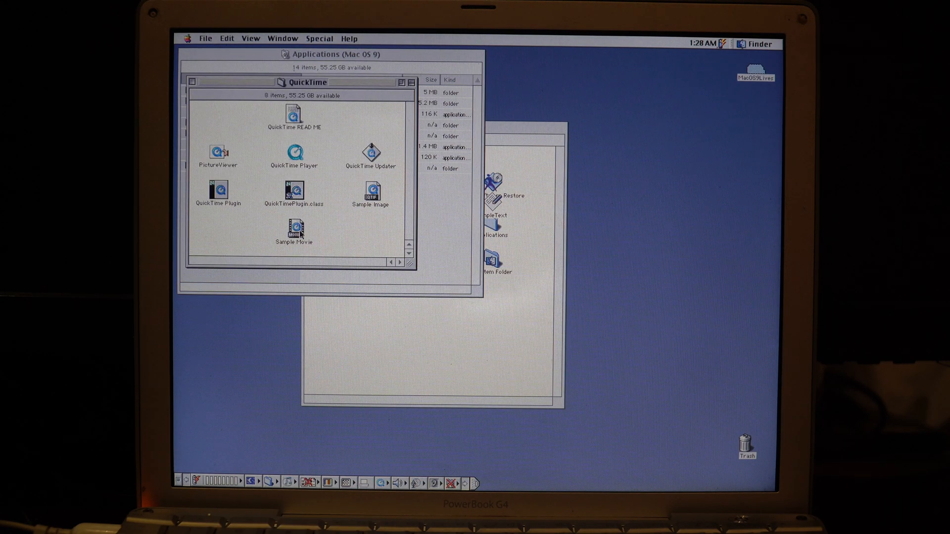
{"action": "double_click", "coordinate": [294, 229]}
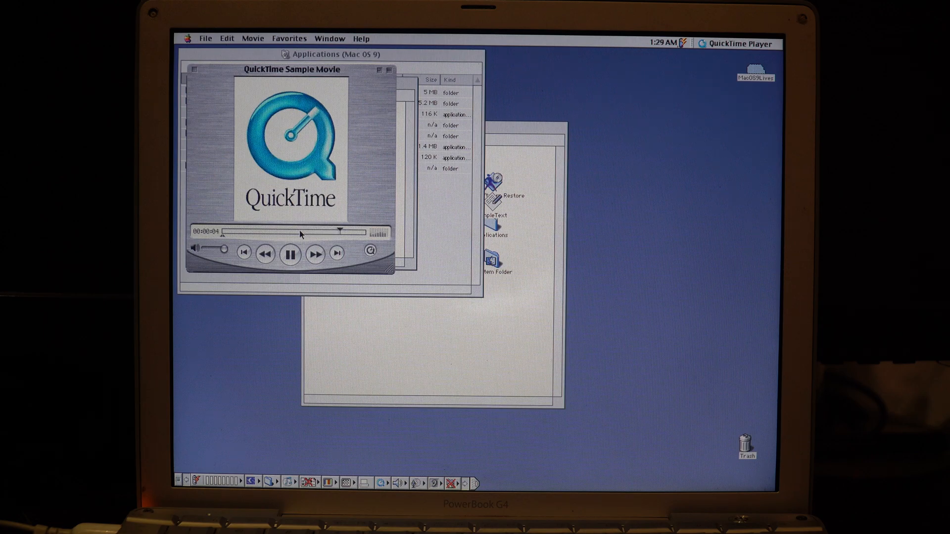
{"action": "left_click", "coordinate": [289, 254]}
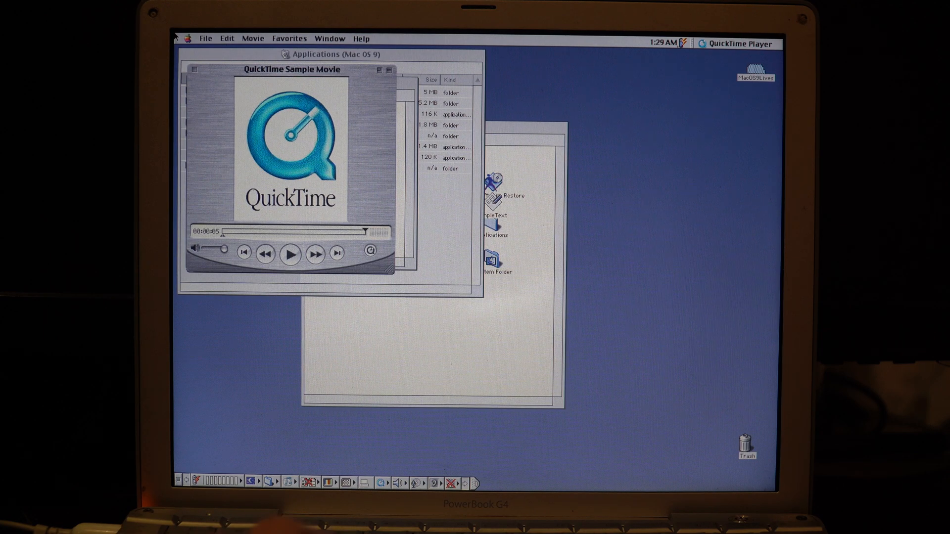
Step: Close QuickTime Player and open the Sample Image file
{"action": "left_click", "coordinate": [188, 38]}
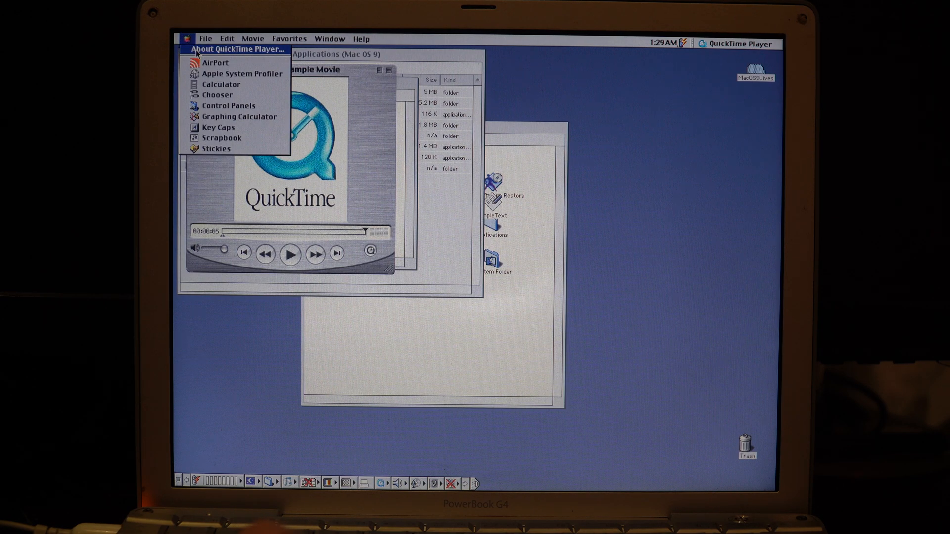
{"action": "left_click", "coordinate": [235, 49]}
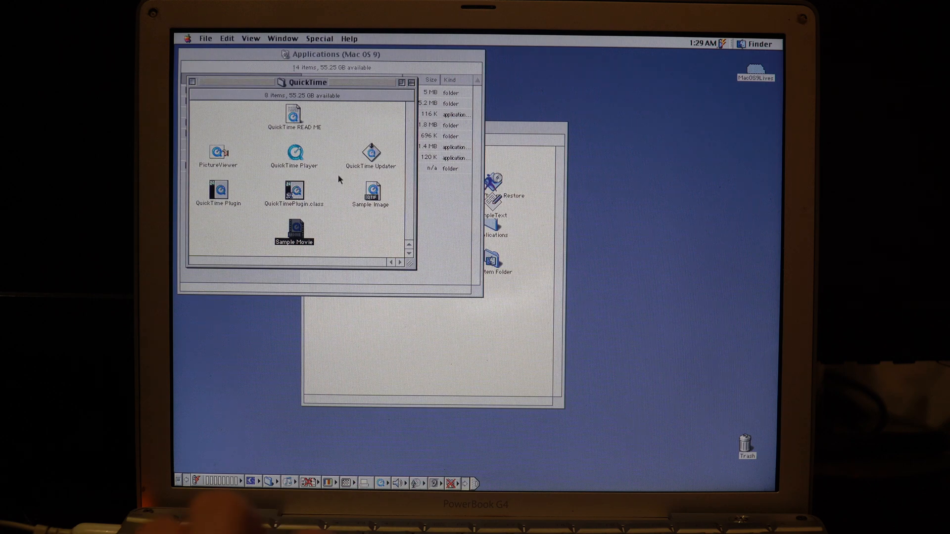
{"action": "mouse_move", "coordinate": [437, 219]}
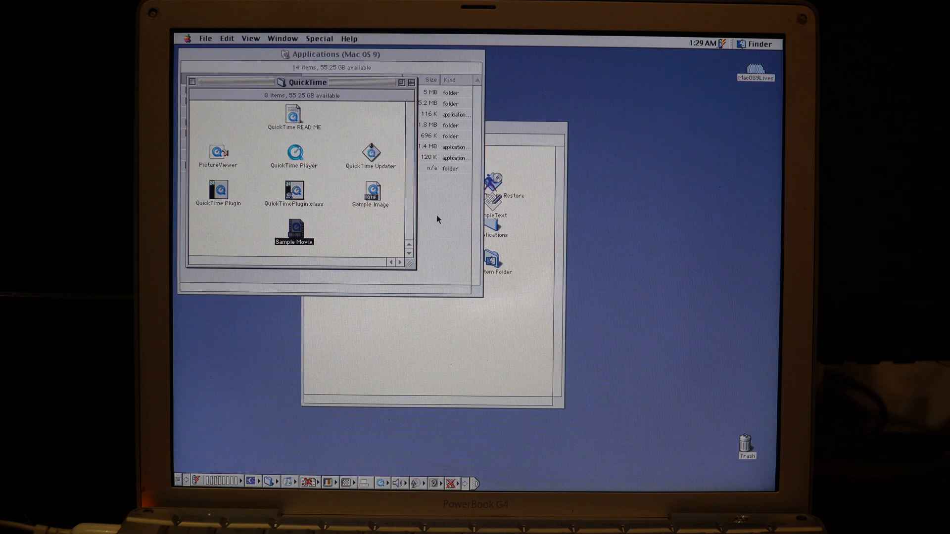
{"action": "left_click", "coordinate": [370, 193]}
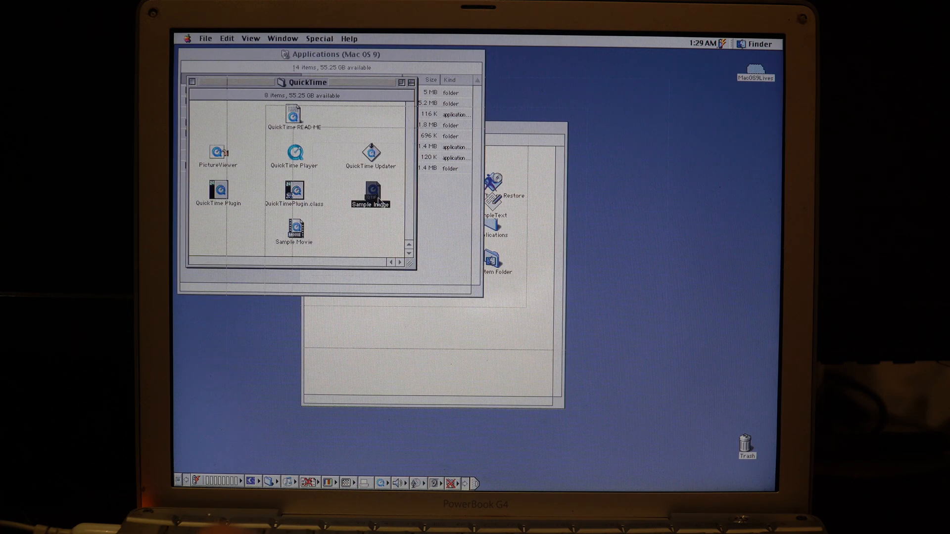
{"action": "double_click", "coordinate": [369, 194]}
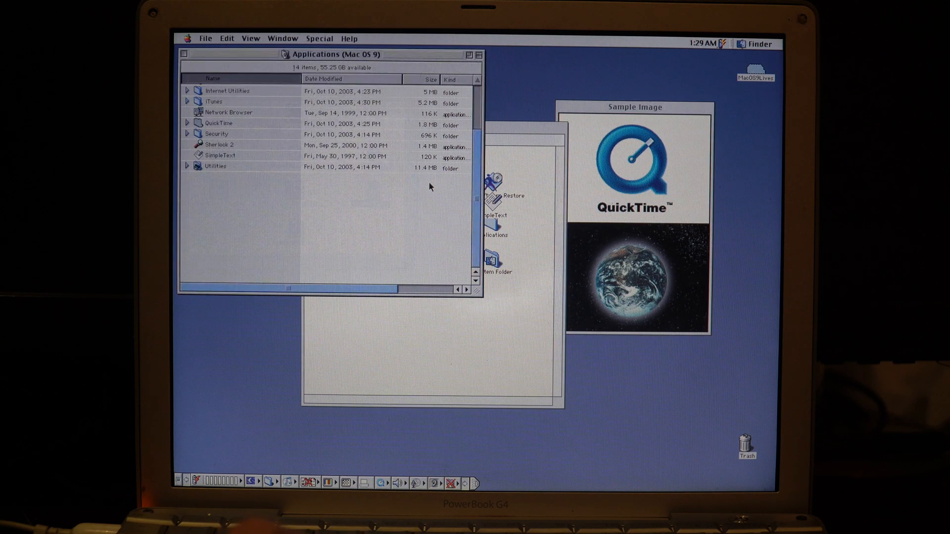
Step: Launch iTunes, accept its licence and try Play, then reopen the MacOS9Lives disk window
{"action": "double_click", "coordinate": [212, 101]}
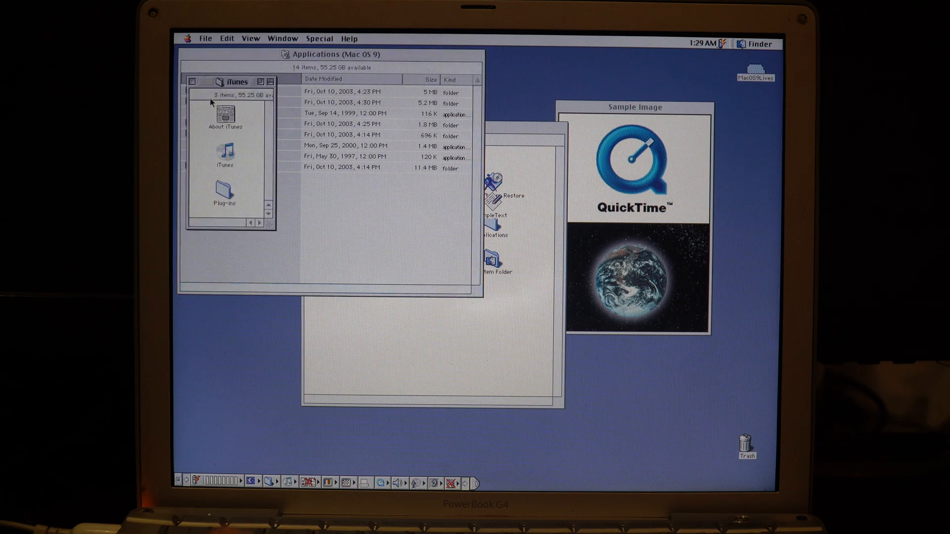
{"action": "double_click", "coordinate": [225, 155]}
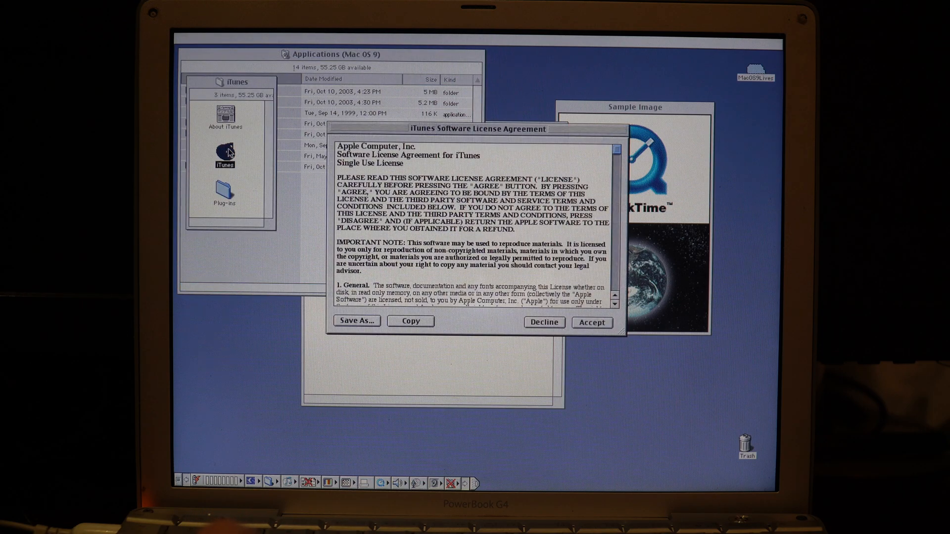
{"action": "left_click", "coordinate": [591, 321]}
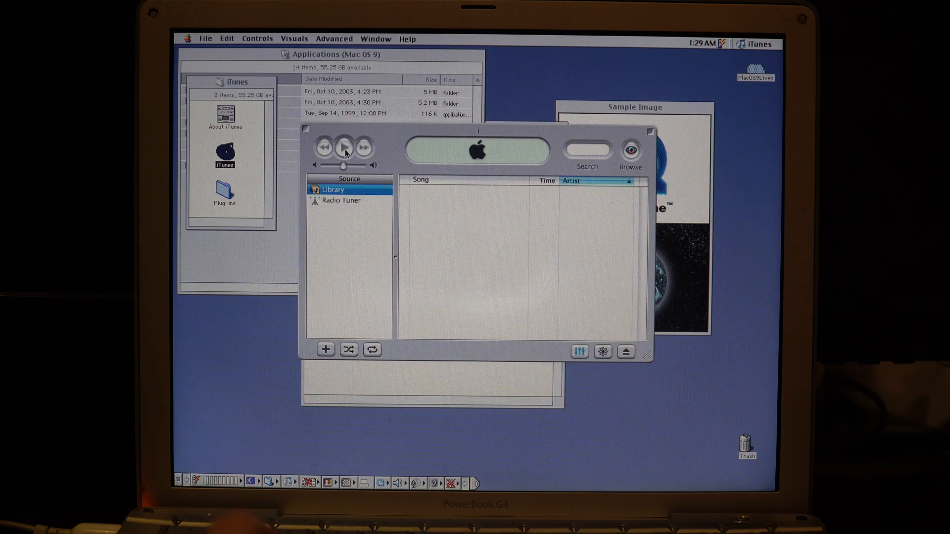
{"action": "left_click", "coordinate": [344, 147]}
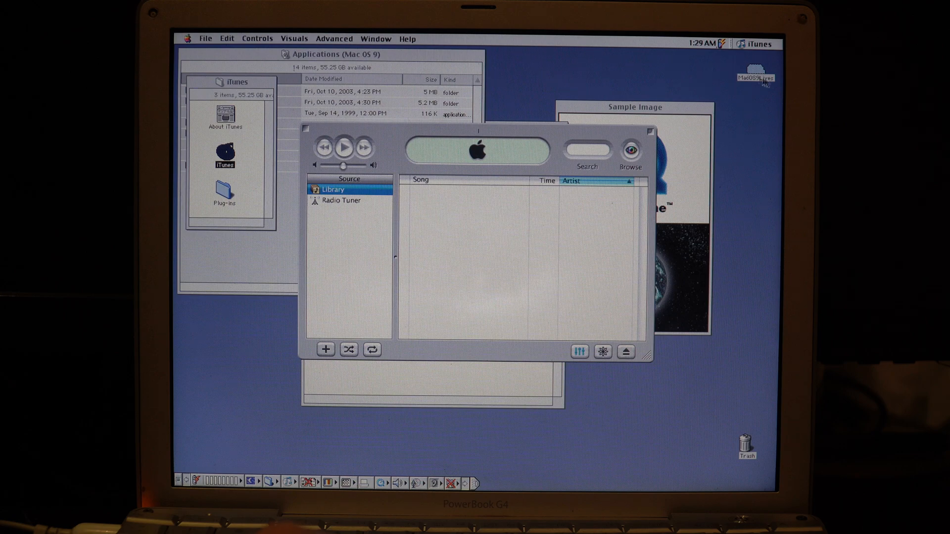
{"action": "double_click", "coordinate": [756, 77]}
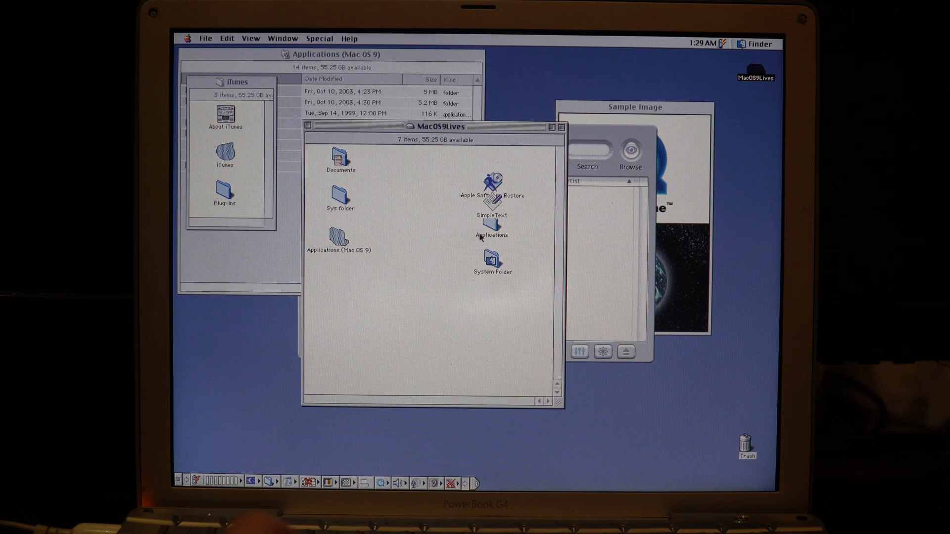
Step: Add the QuickTime Sample Movie to the iTunes library, accepting the reference warning
{"action": "double_click", "coordinate": [492, 259]}
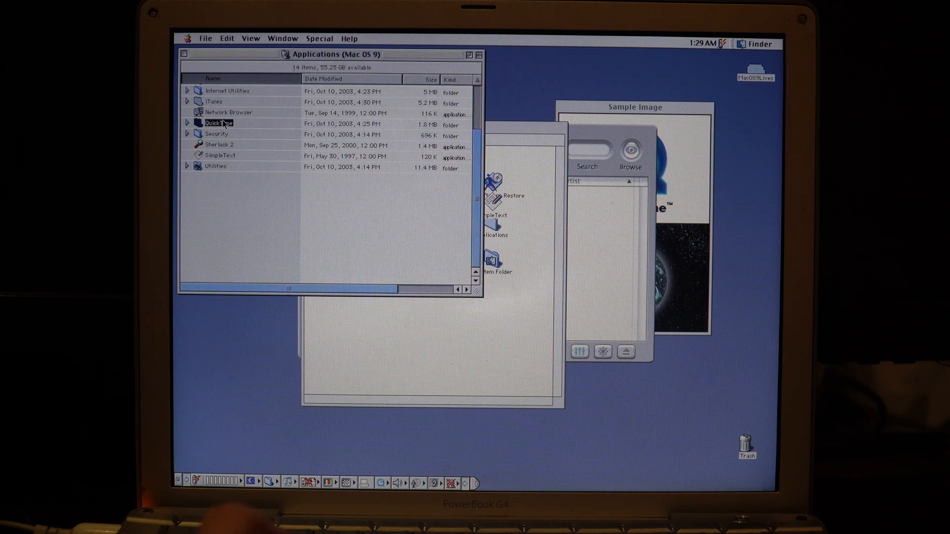
{"action": "double_click", "coordinate": [219, 124]}
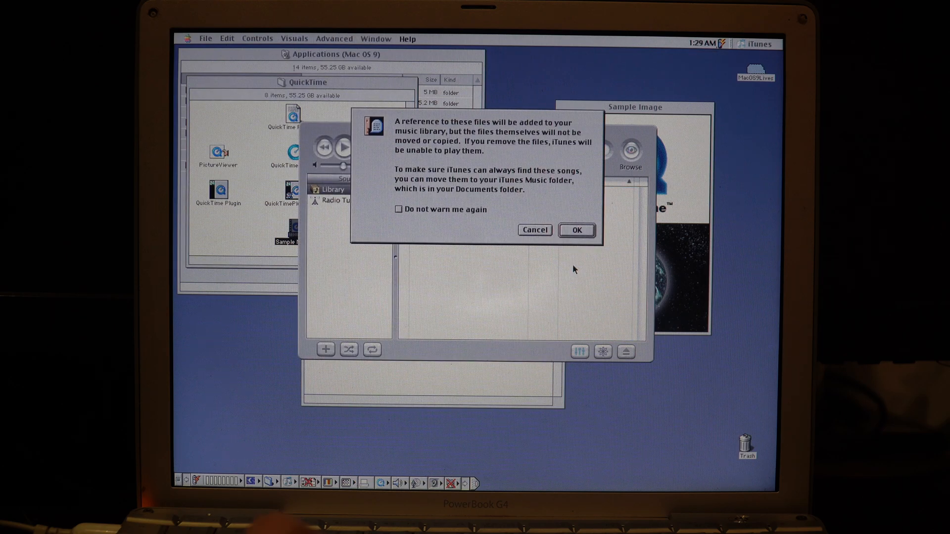
{"action": "left_click", "coordinate": [574, 230]}
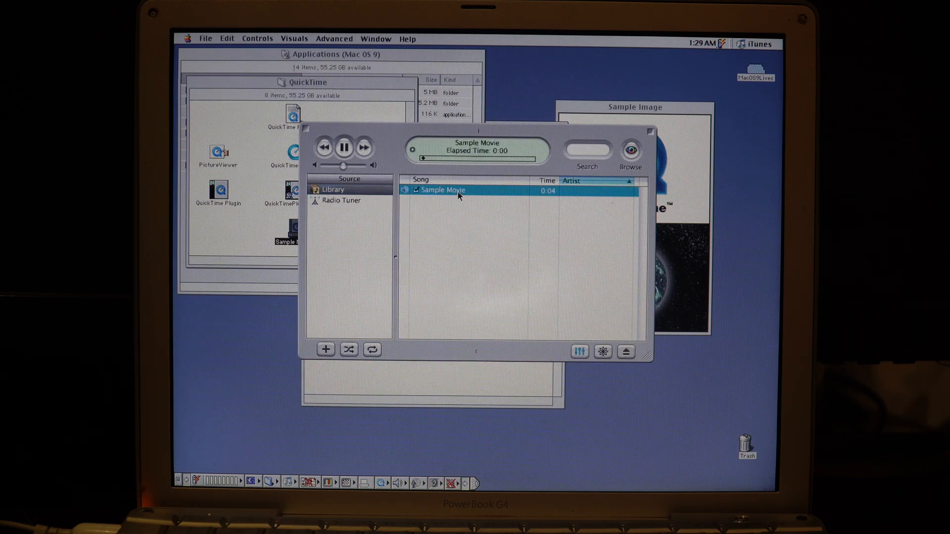
Step: Turn the iTunes visualizer on, then switch it to full screen
{"action": "left_click", "coordinate": [294, 38]}
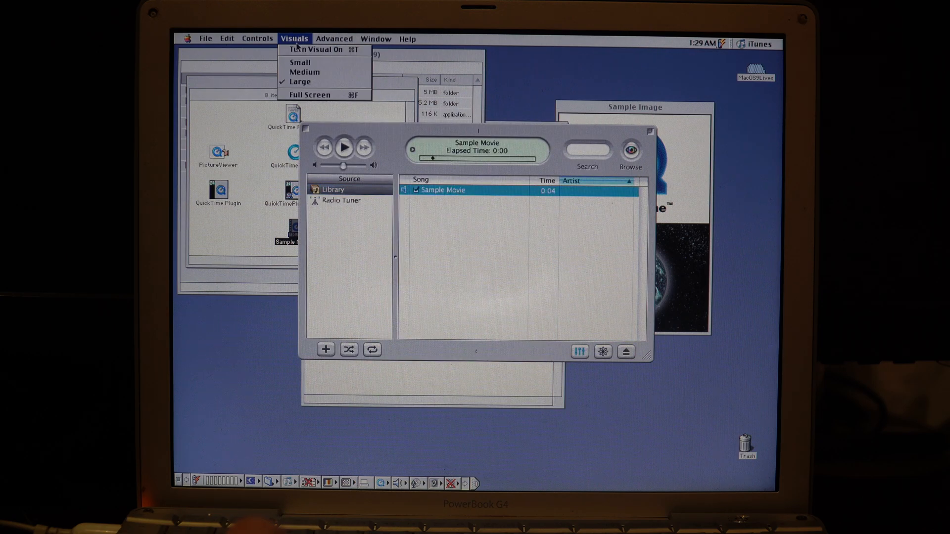
{"action": "left_click", "coordinate": [344, 148]}
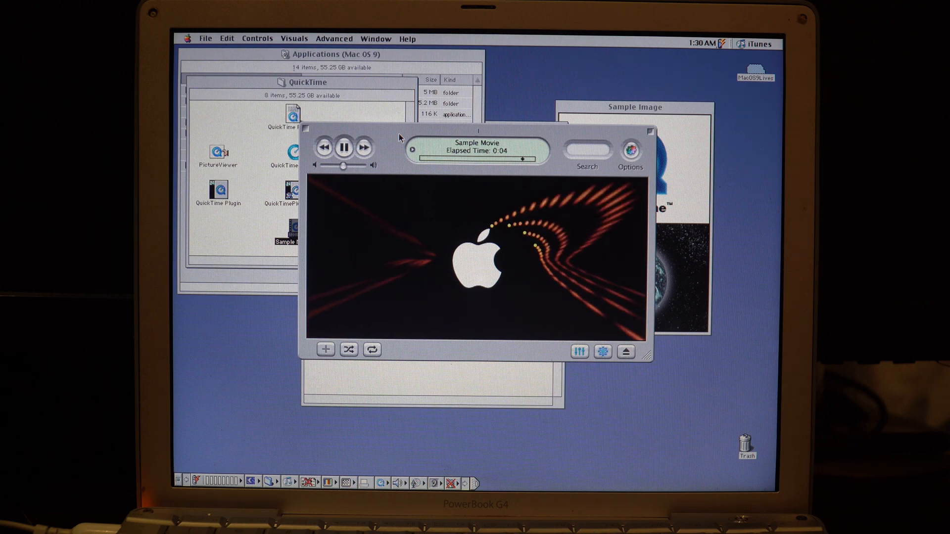
{"action": "left_click", "coordinate": [343, 148]}
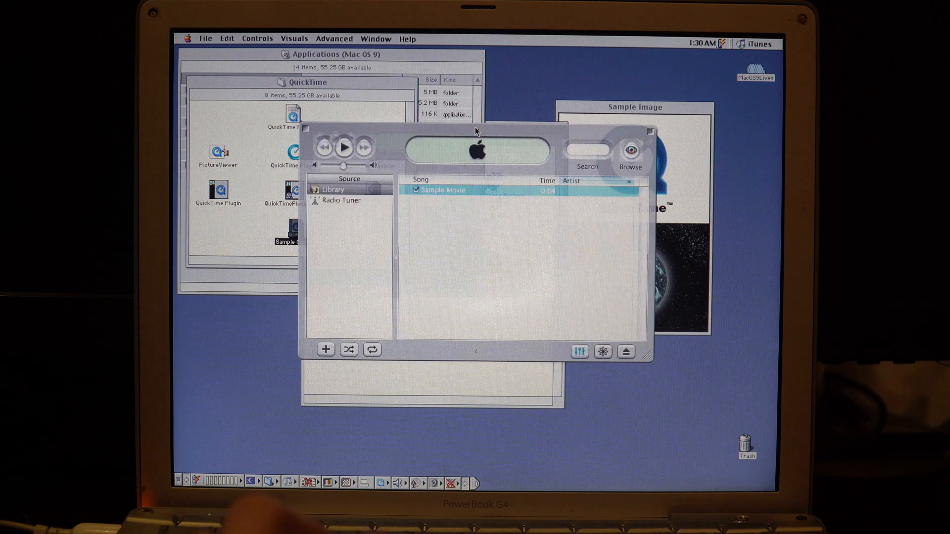
{"action": "left_click", "coordinate": [294, 38]}
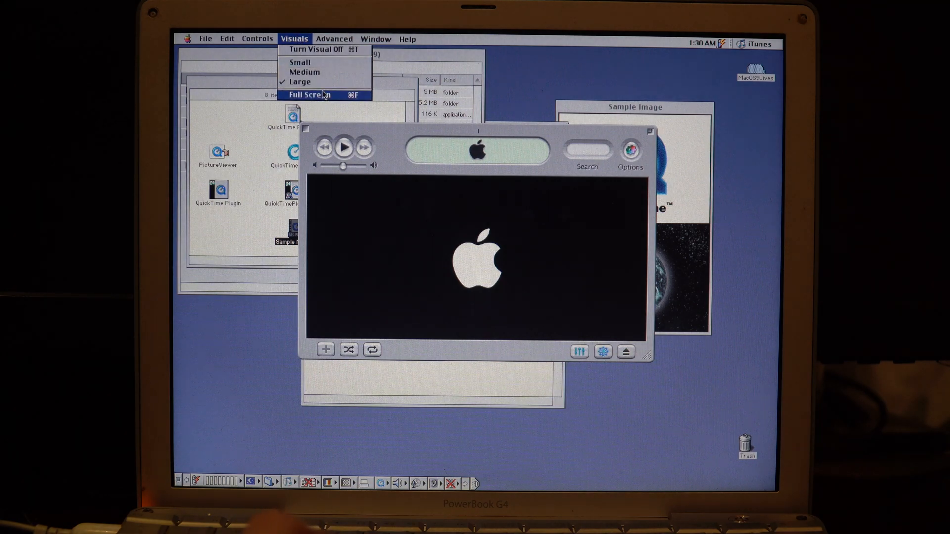
{"action": "left_click", "coordinate": [343, 146]}
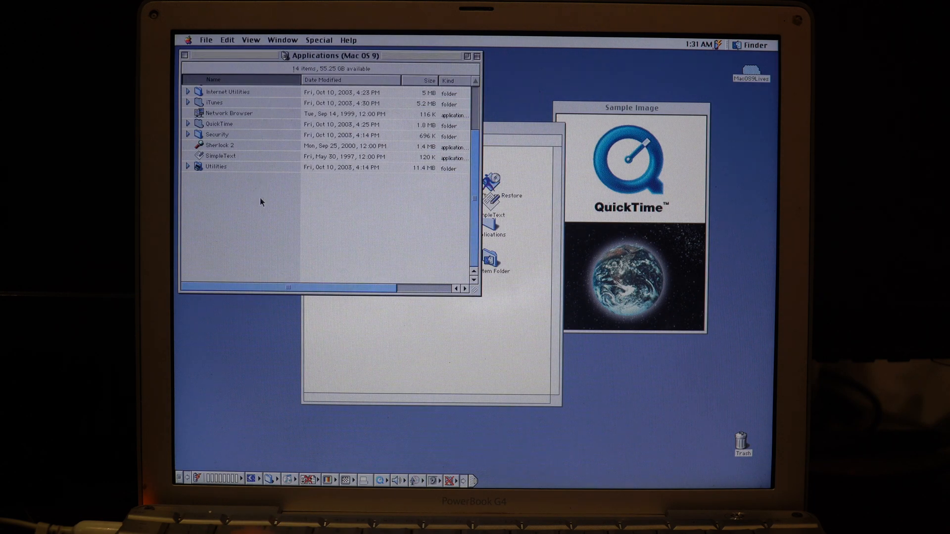
{"action": "mouse_move", "coordinate": [223, 113]}
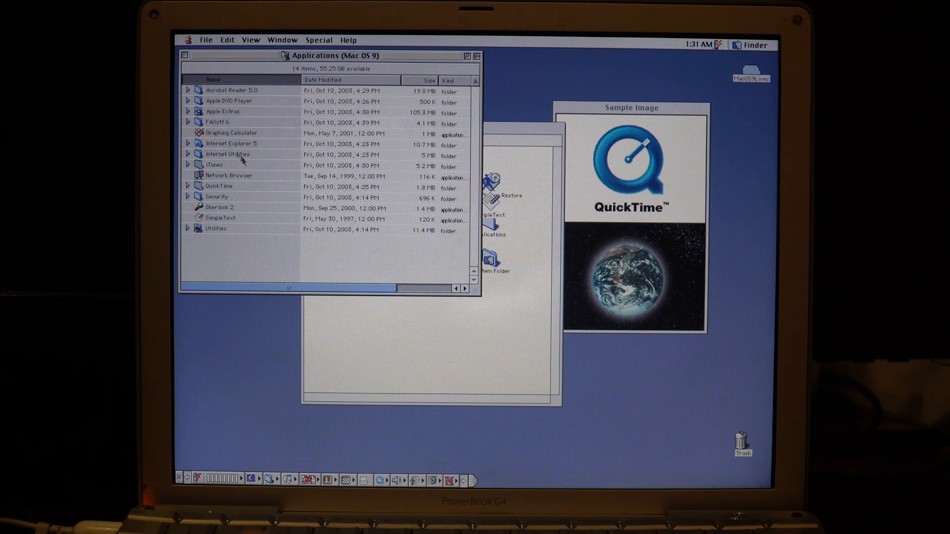
Step: Launch Graphing Calculator and dismiss the QuickDraw3D recommendation alert
{"action": "double_click", "coordinate": [230, 132]}
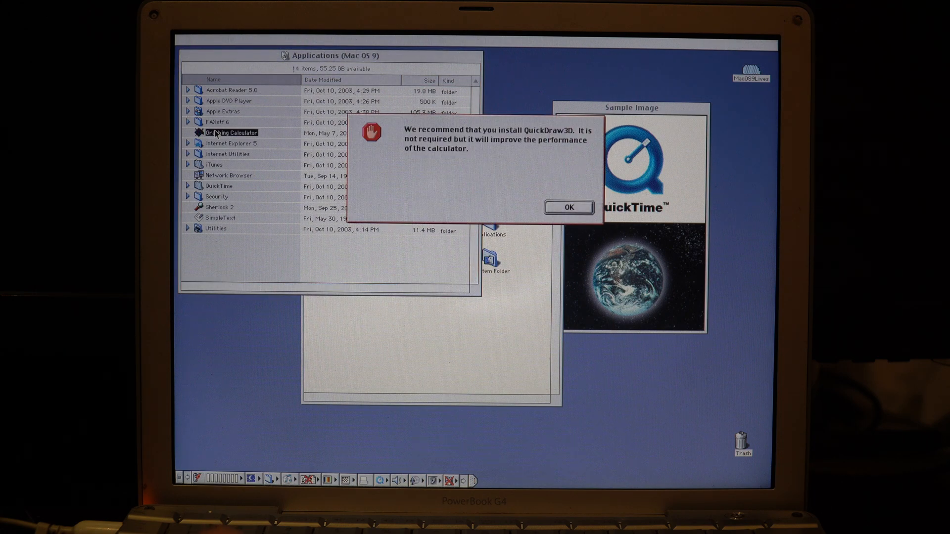
{"action": "left_click", "coordinate": [567, 208]}
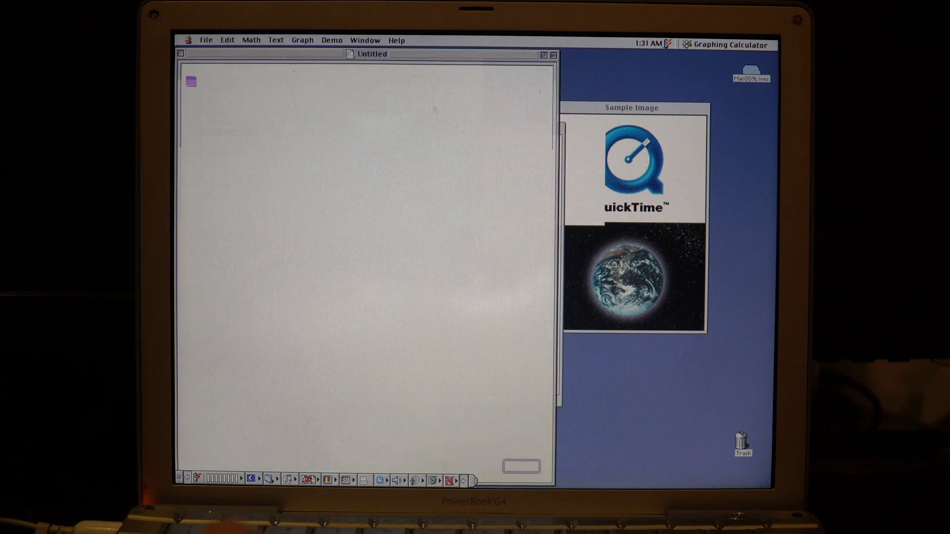
{"action": "left_click", "coordinate": [332, 40]}
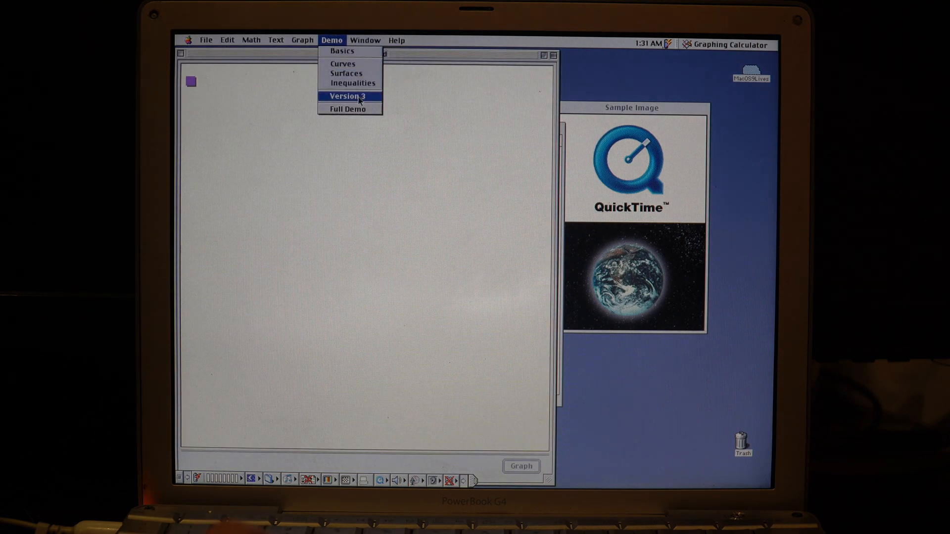
Step: Play the Version 3 demo through its spherical and cylindrical 3D surfaces, then stop it
{"action": "left_click", "coordinate": [345, 96]}
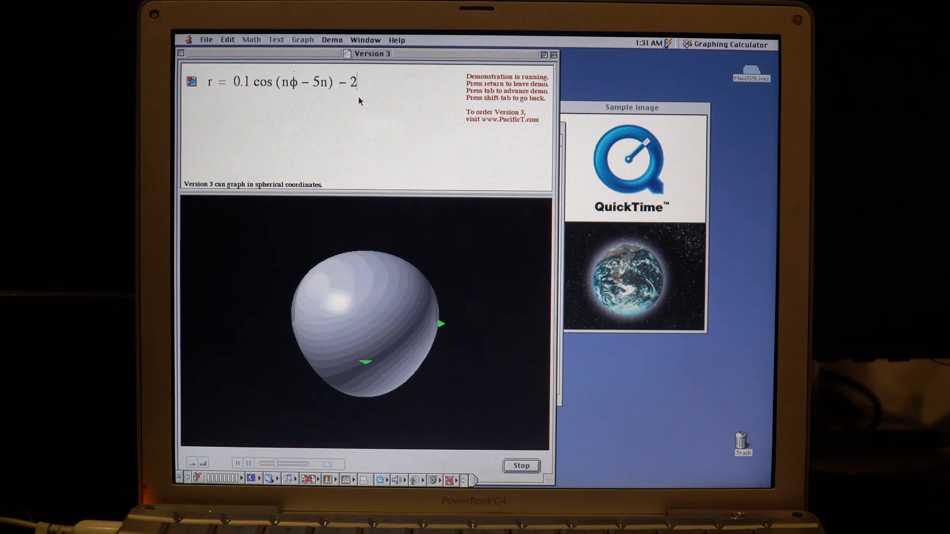
{"action": "key", "text": "tab"}
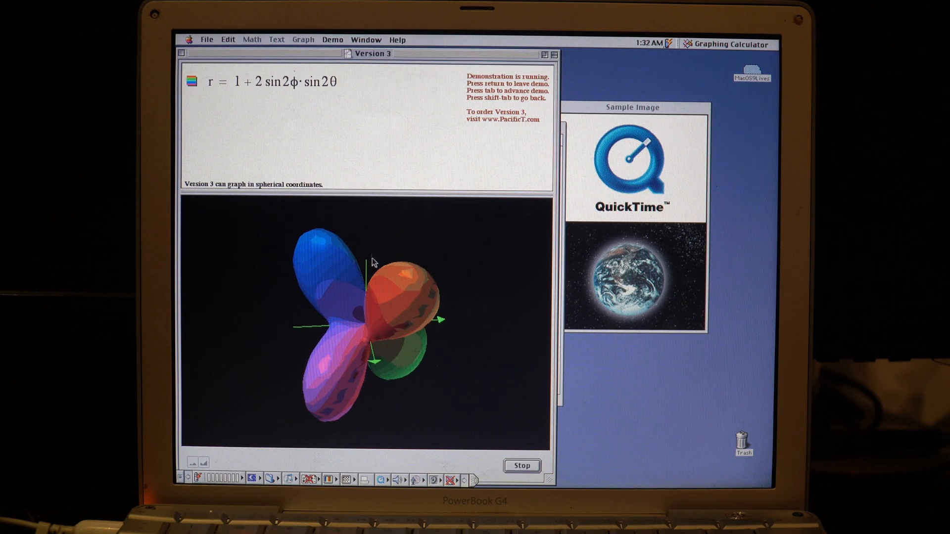
{"action": "key", "text": "tab"}
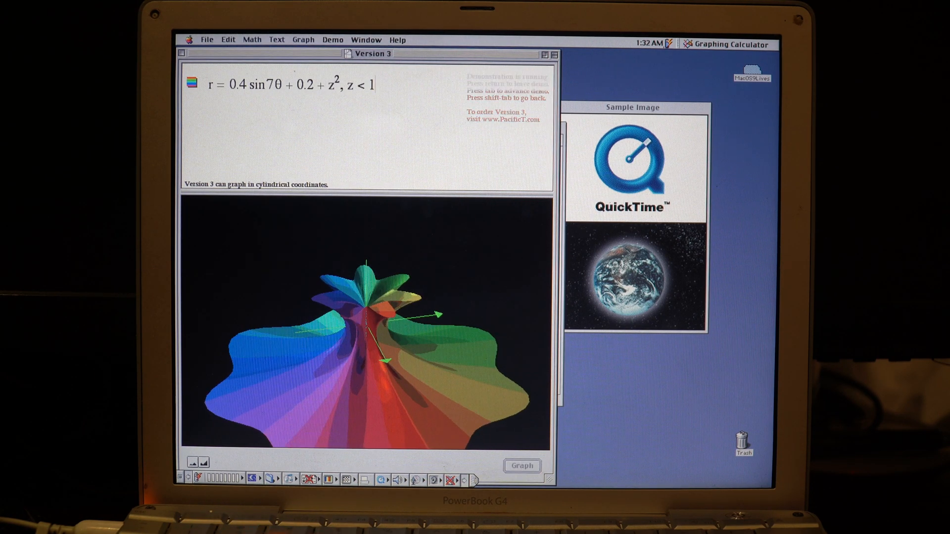
{"action": "left_click", "coordinate": [207, 39]}
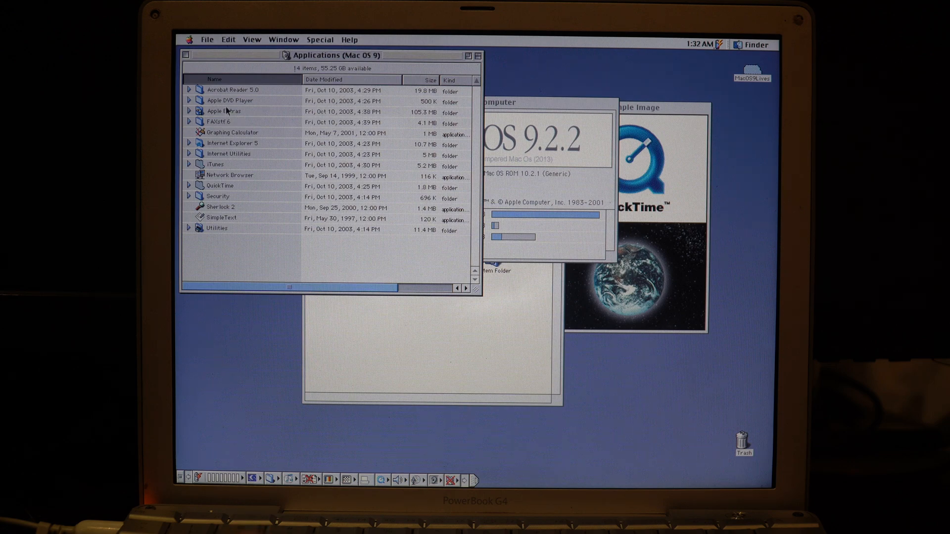
Step: Try launching Apple DVD Player and dismiss the DVDRuntimeLib not-found error
{"action": "double_click", "coordinate": [229, 100]}
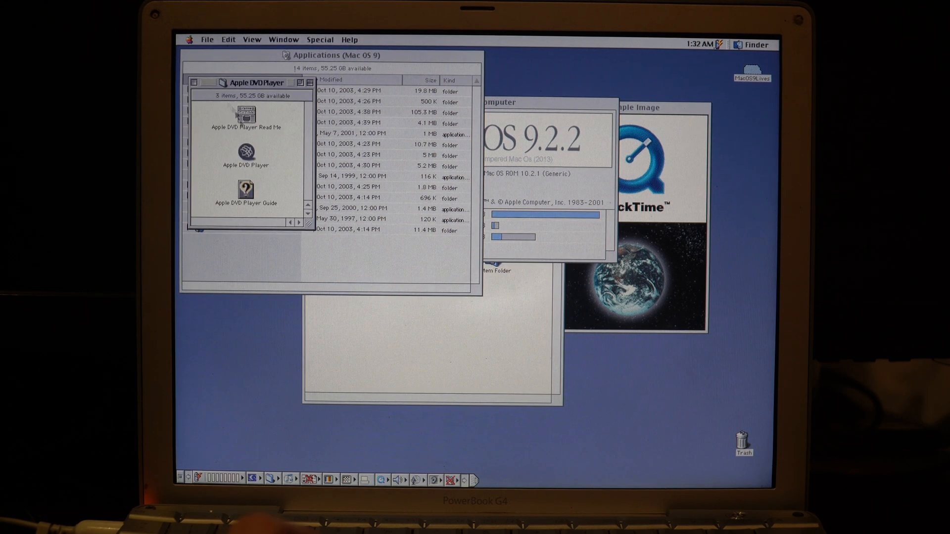
{"action": "double_click", "coordinate": [245, 154]}
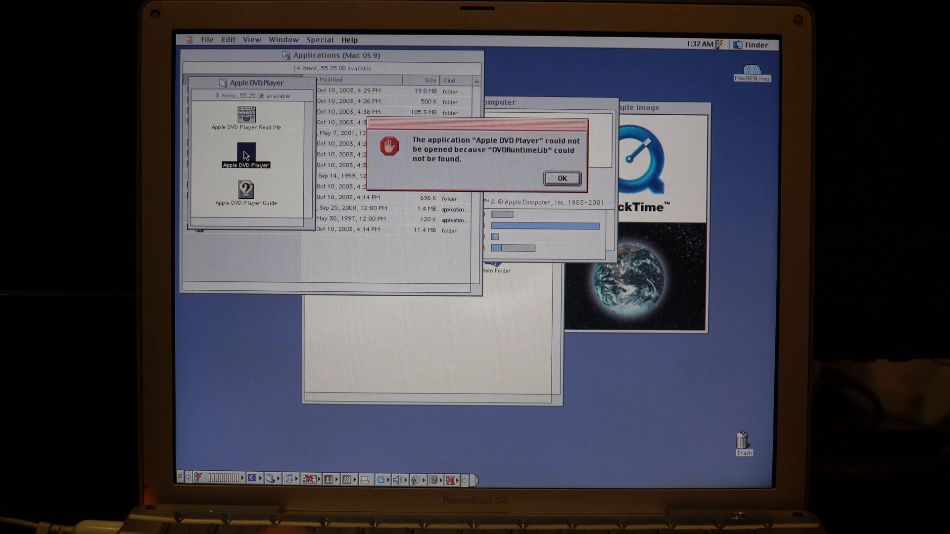
{"action": "left_click", "coordinate": [561, 178]}
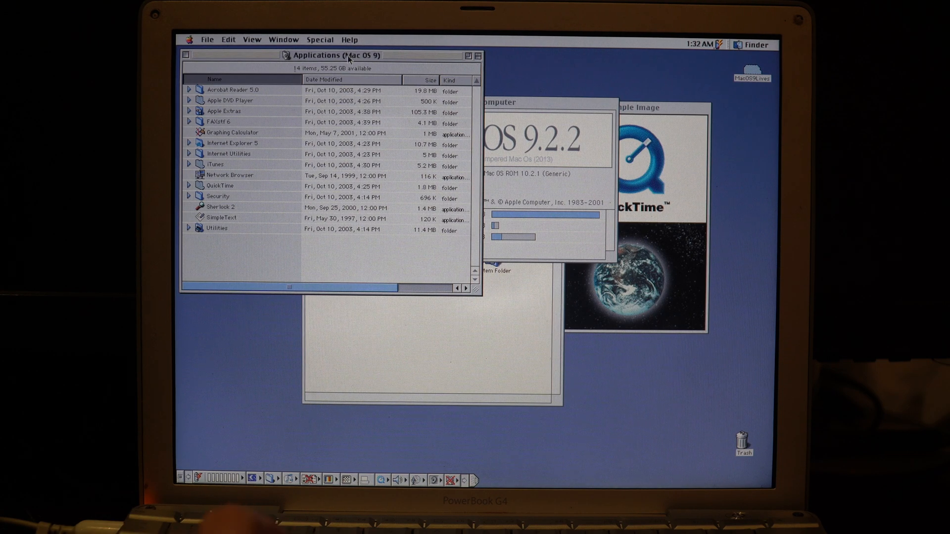
{"action": "left_click", "coordinate": [319, 40]}
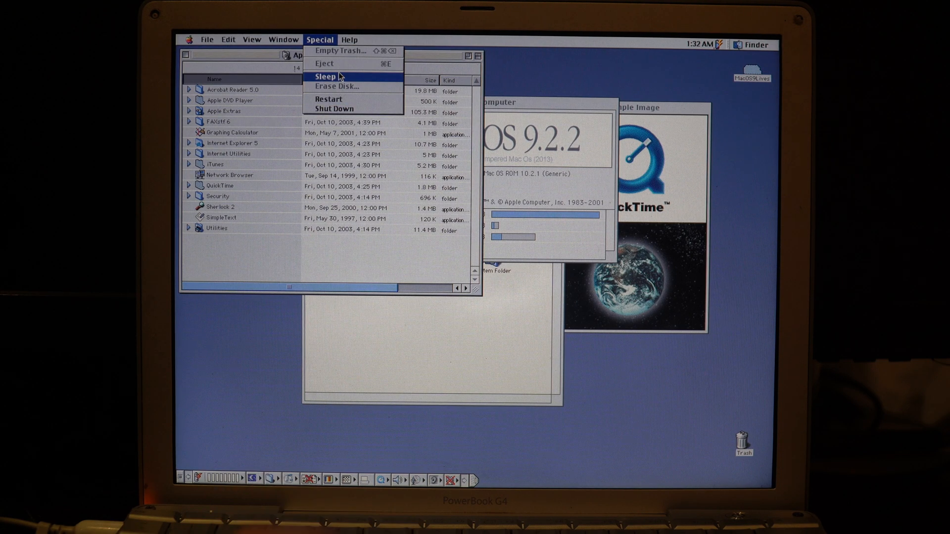